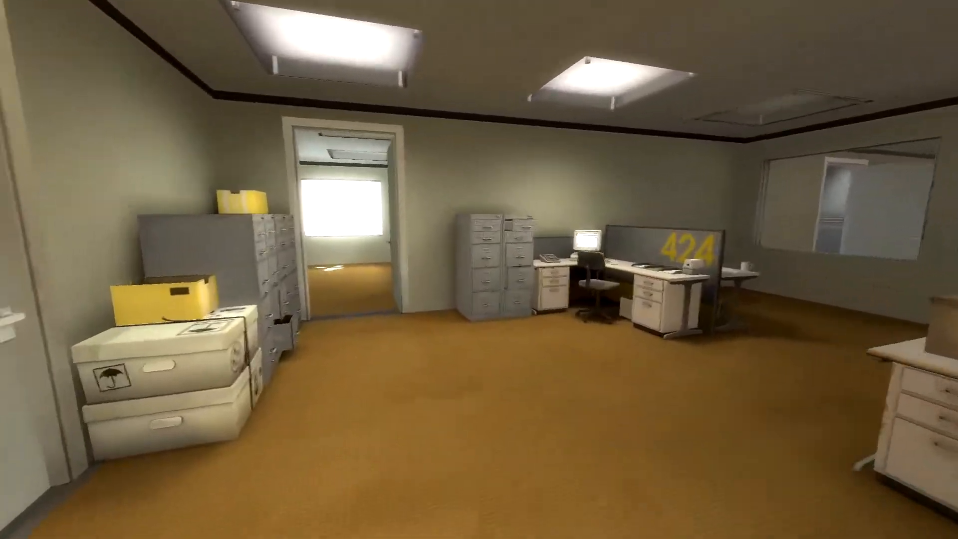
pyautogui.moveTo(479, 269)
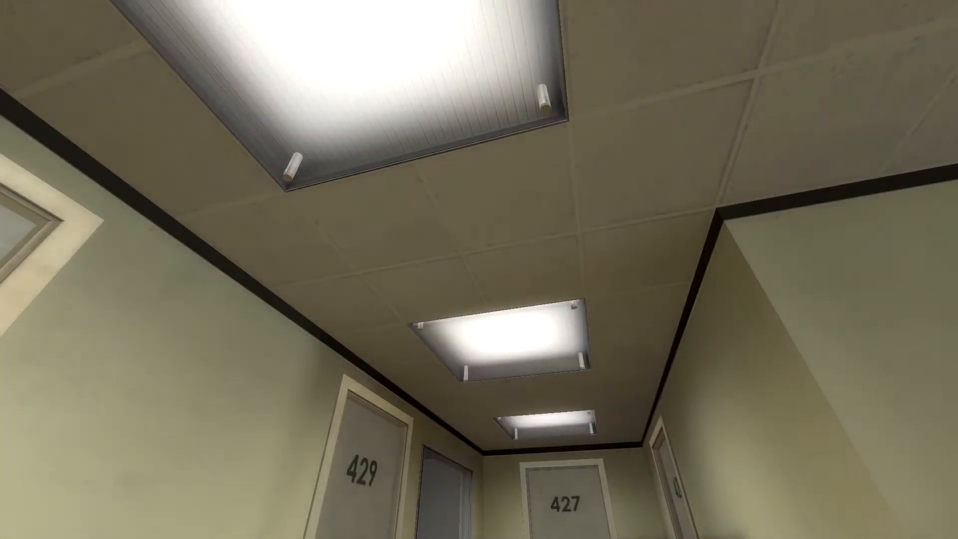
pyautogui.moveTo(479, 270)
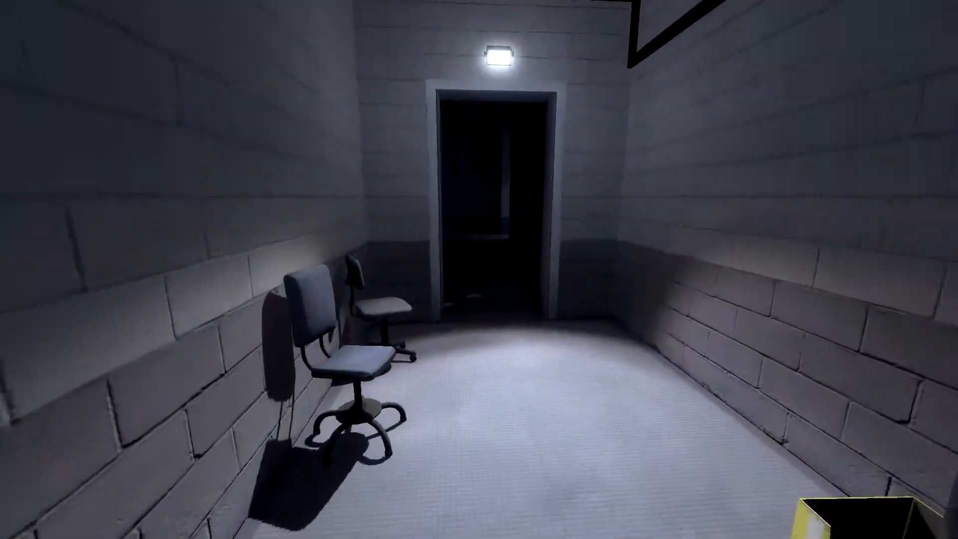
pyautogui.moveTo(479, 269)
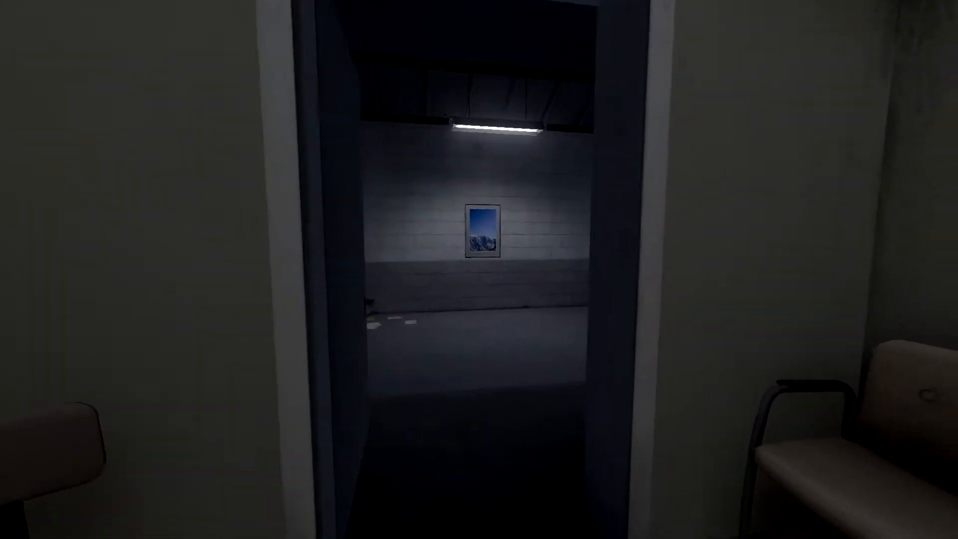
pyautogui.moveTo(479, 270)
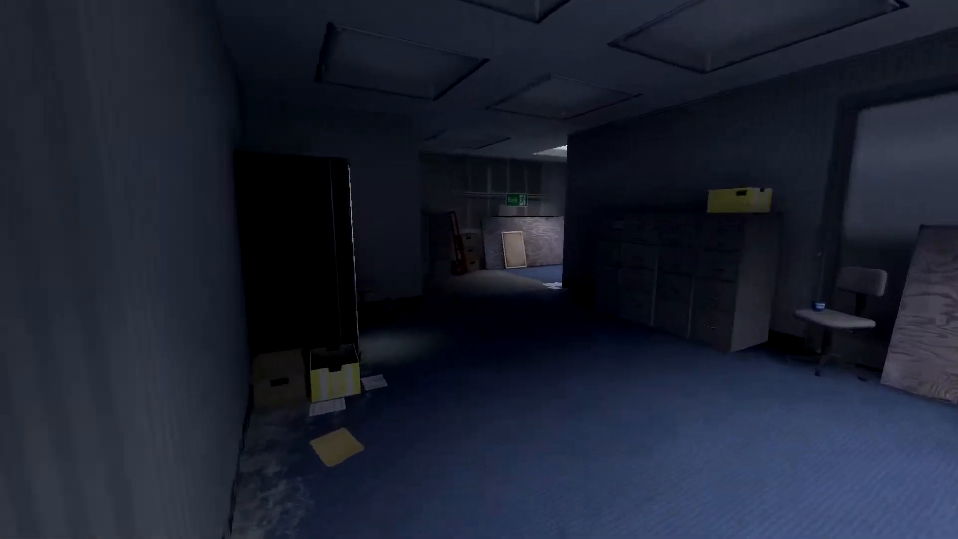
pyautogui.moveTo(479, 269)
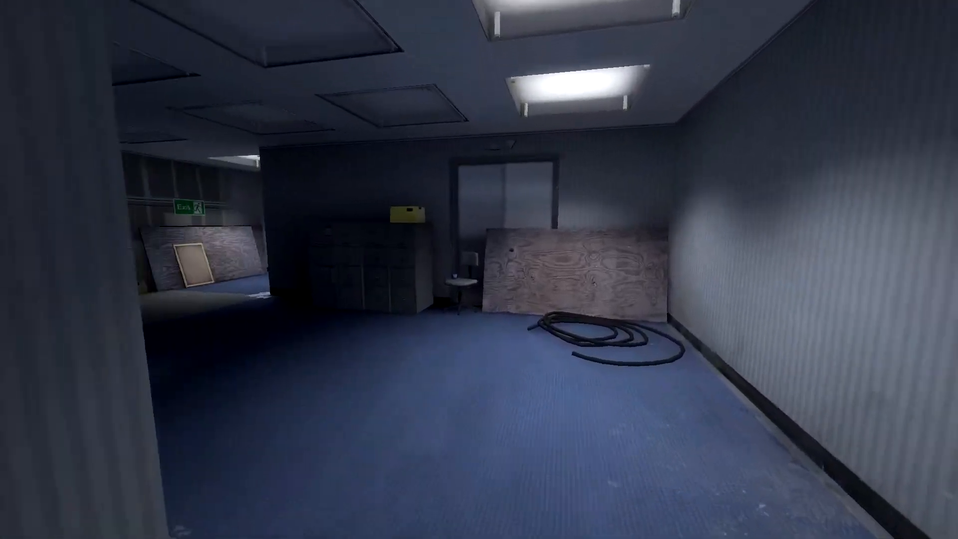
pyautogui.moveTo(479, 269)
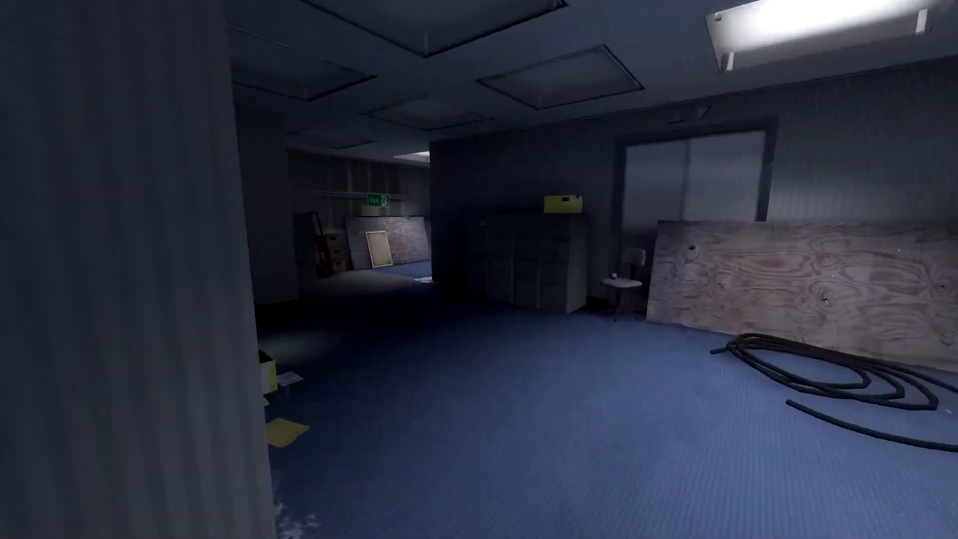
pyautogui.moveTo(428, 270)
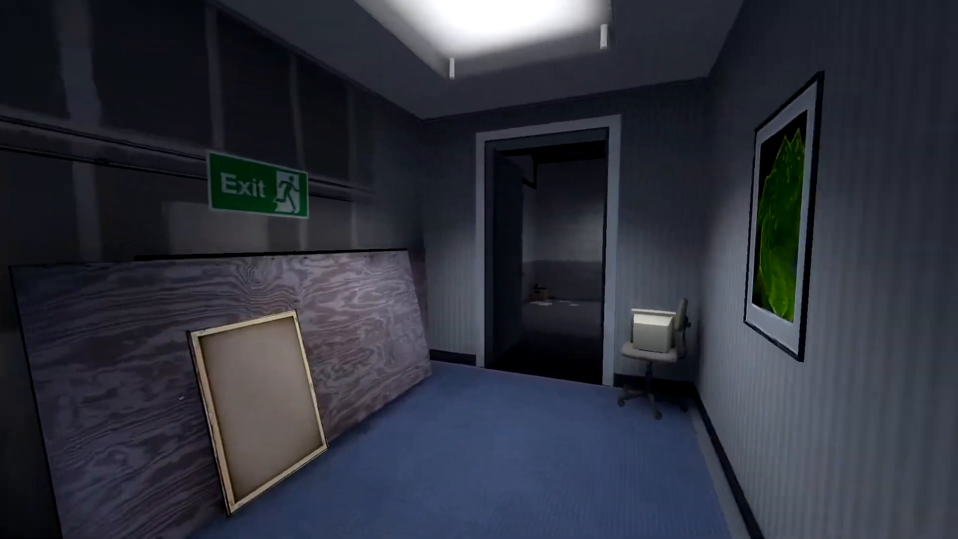